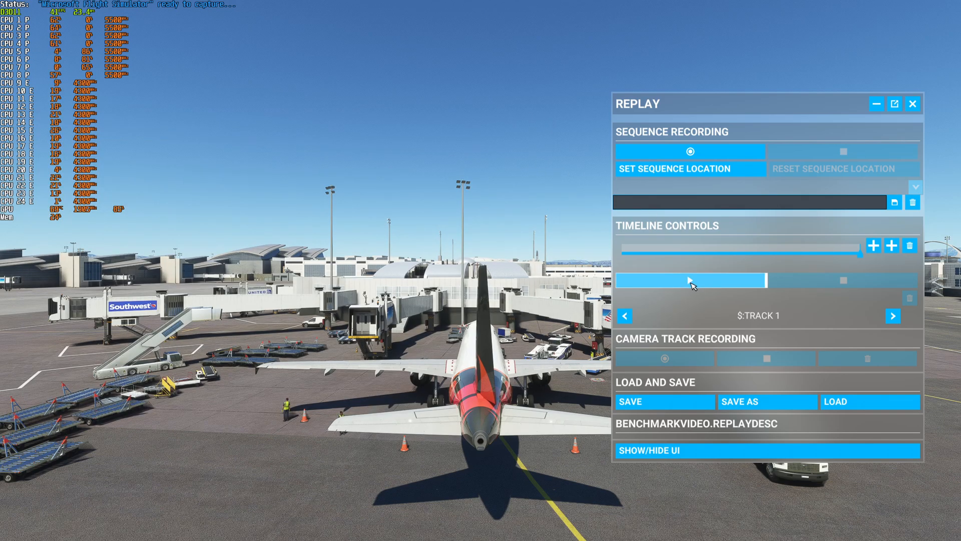
# Step: Glance at the Comparison view, then load the 01:55:09 LOD 325 capture in Analysis
pyautogui.click(689, 280)
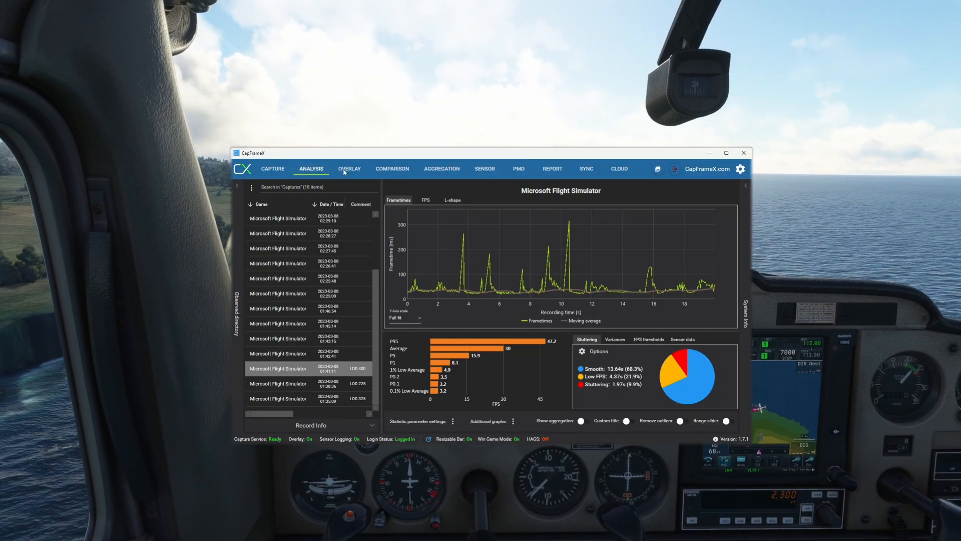
pyautogui.click(392, 169)
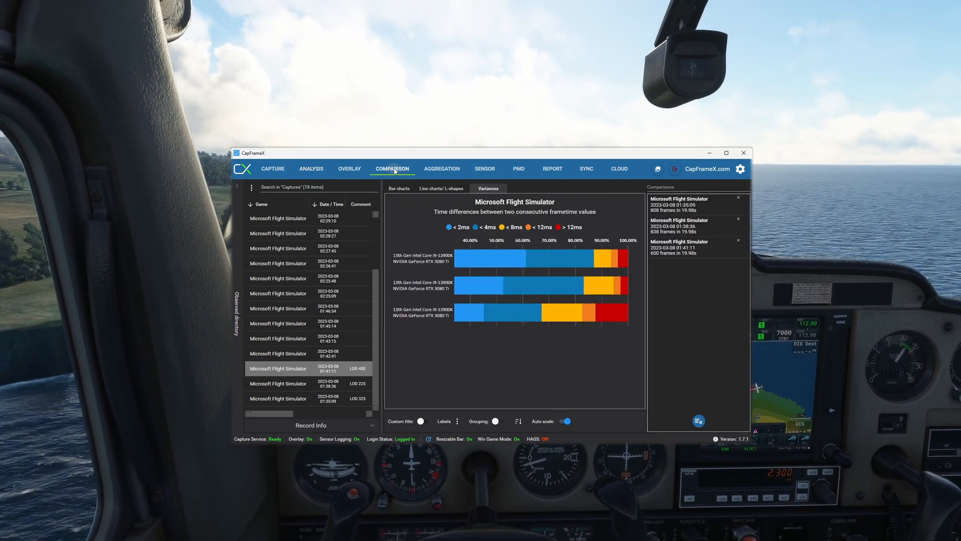
pyautogui.click(311, 169)
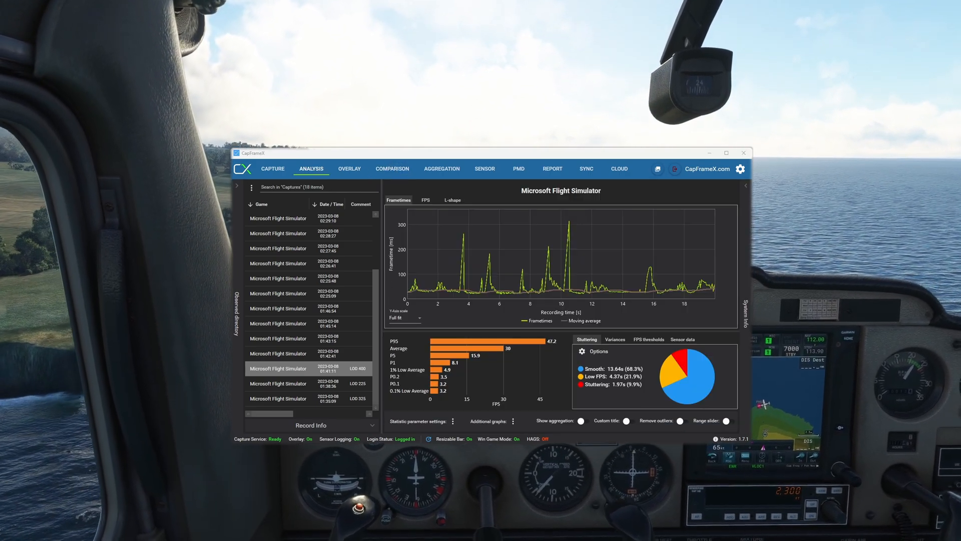
pyautogui.click(278, 383)
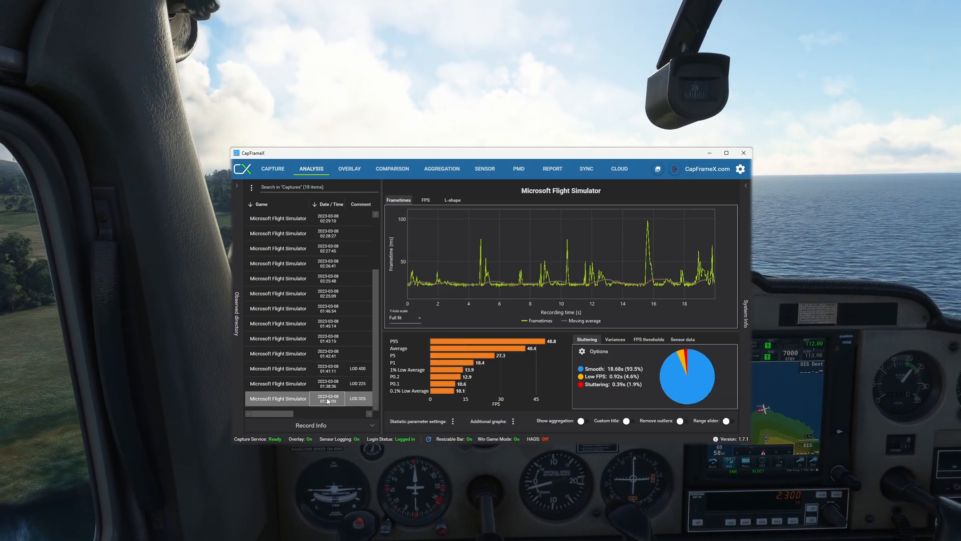
# Step: Load the 01:38:36 LOD 225 capture and view its frametime variance breakdown
pyautogui.click(278, 368)
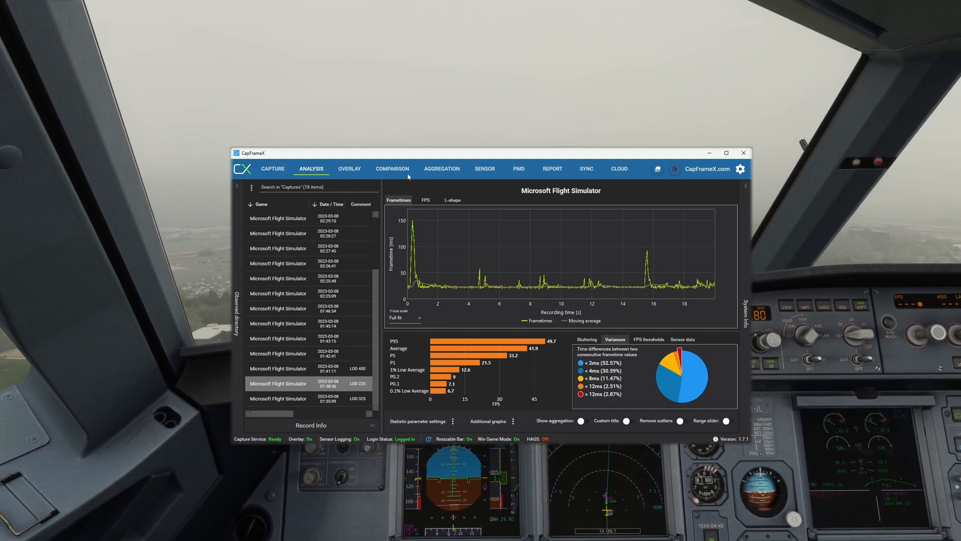
# Step: Show bar charts of average, 1% and 0.2% FPS for all three captures
pyautogui.click(391, 169)
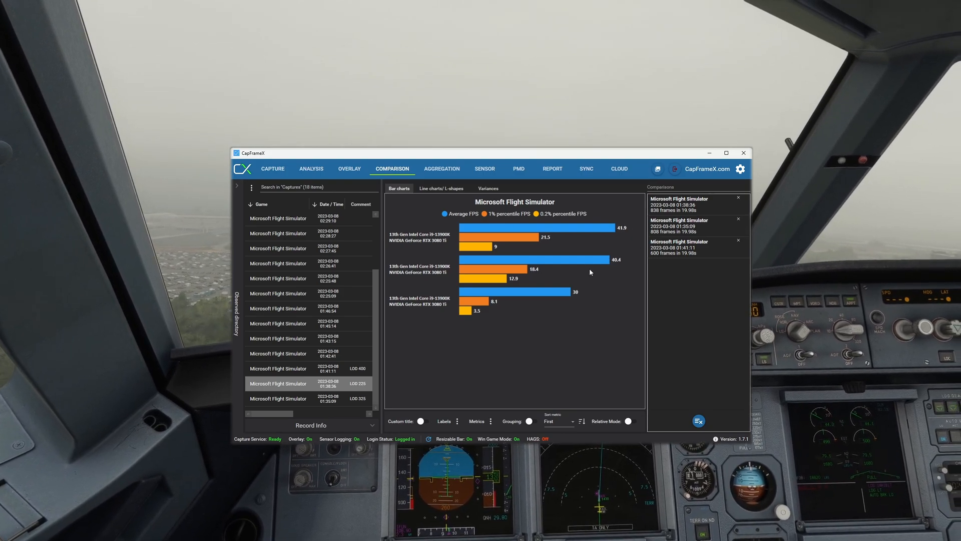
pyautogui.click(628, 421)
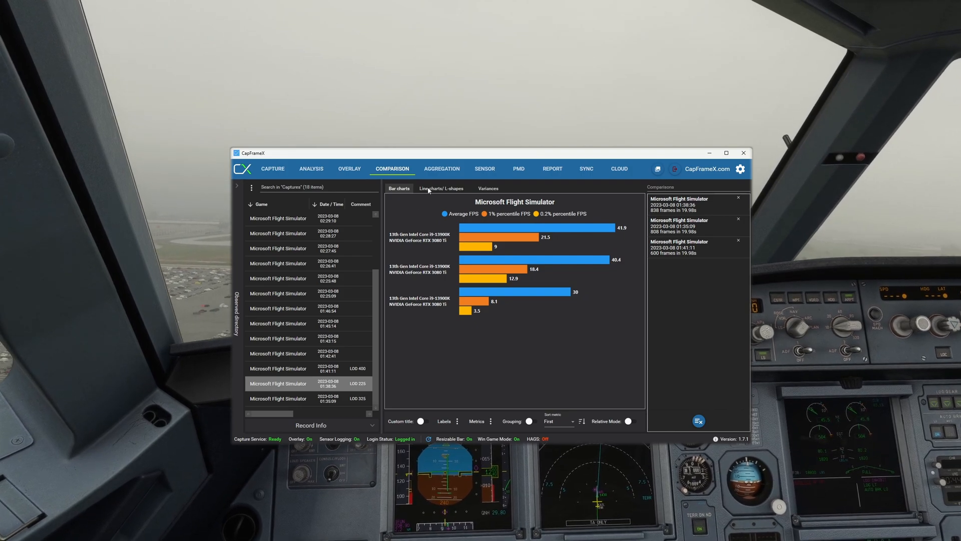
# Step: View the captures as overlaid frametime line charts, then as a variances comparison
pyautogui.click(441, 188)
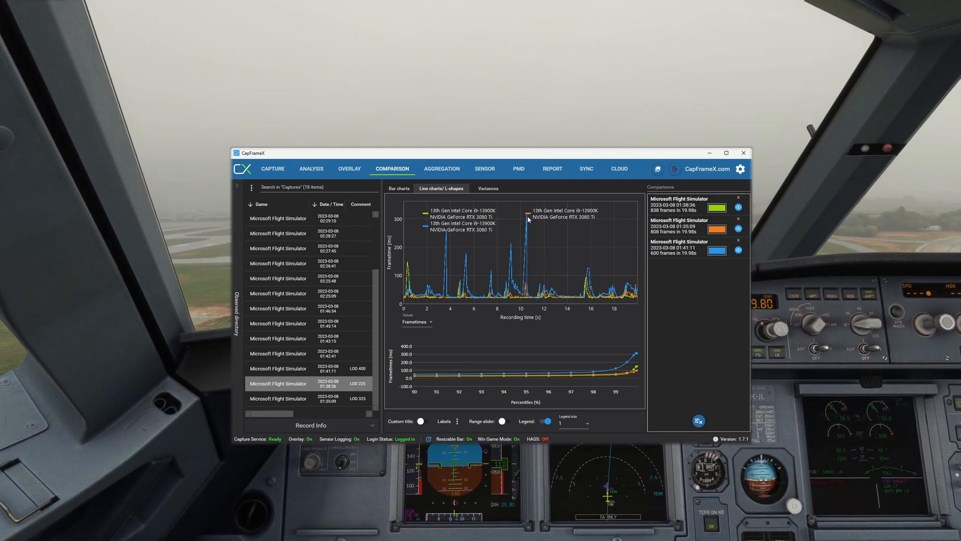
pyautogui.click(488, 188)
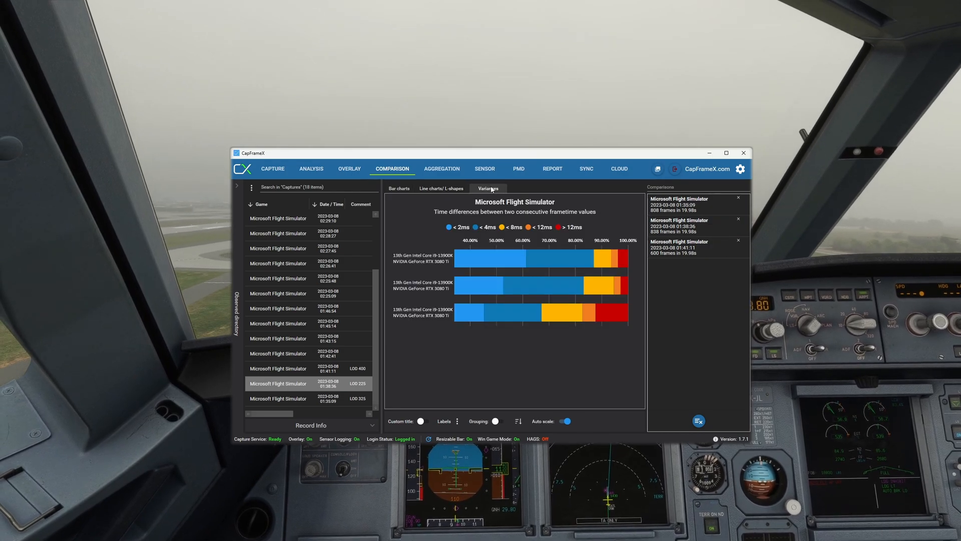